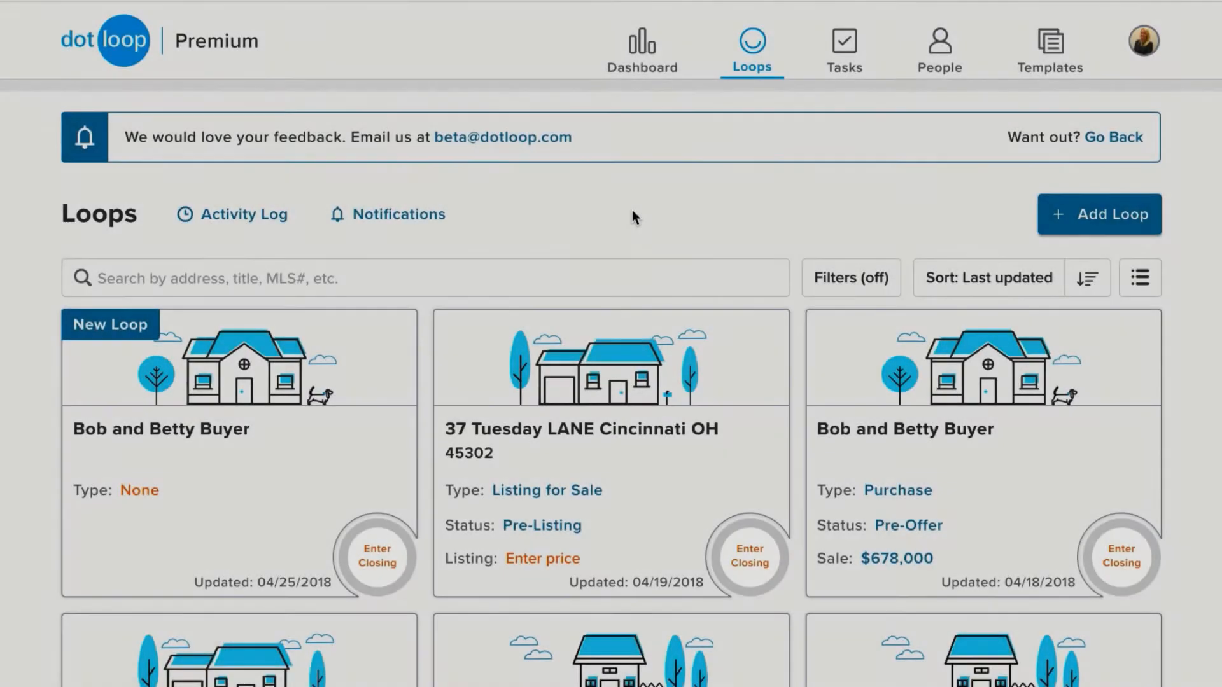
mouse_move(850, 216)
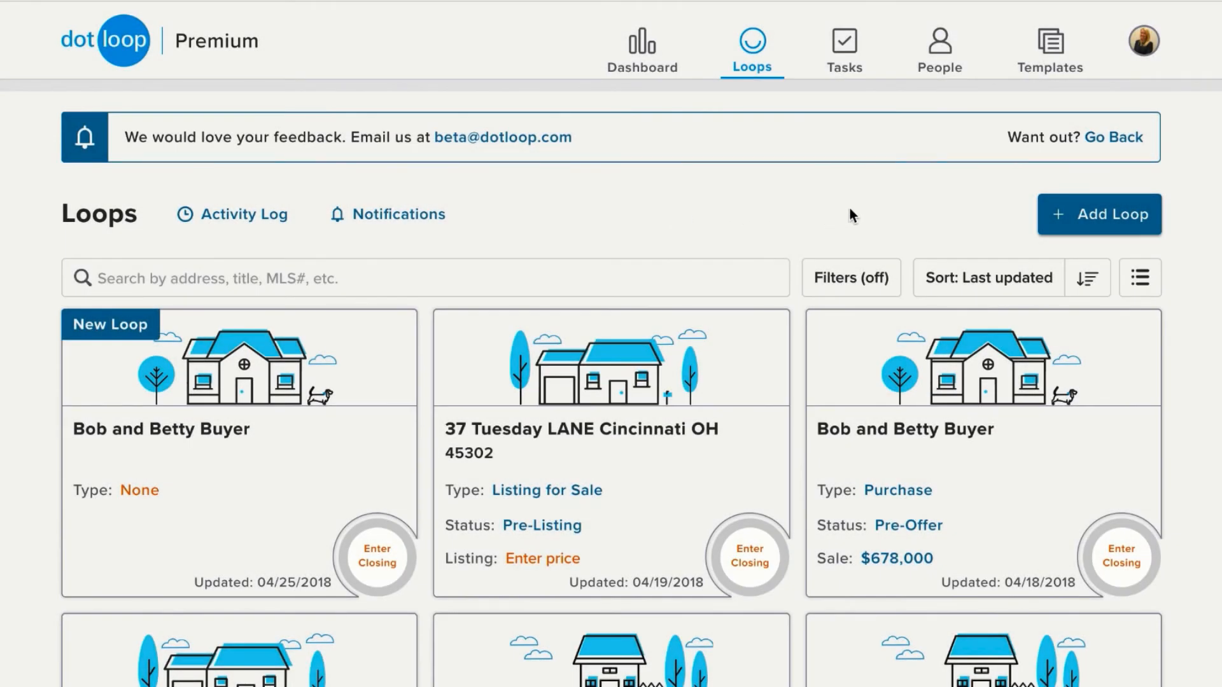
- Create a new loop with the address 'Bob and Betty Buyers' and continue to templates
left_click(1097, 215)
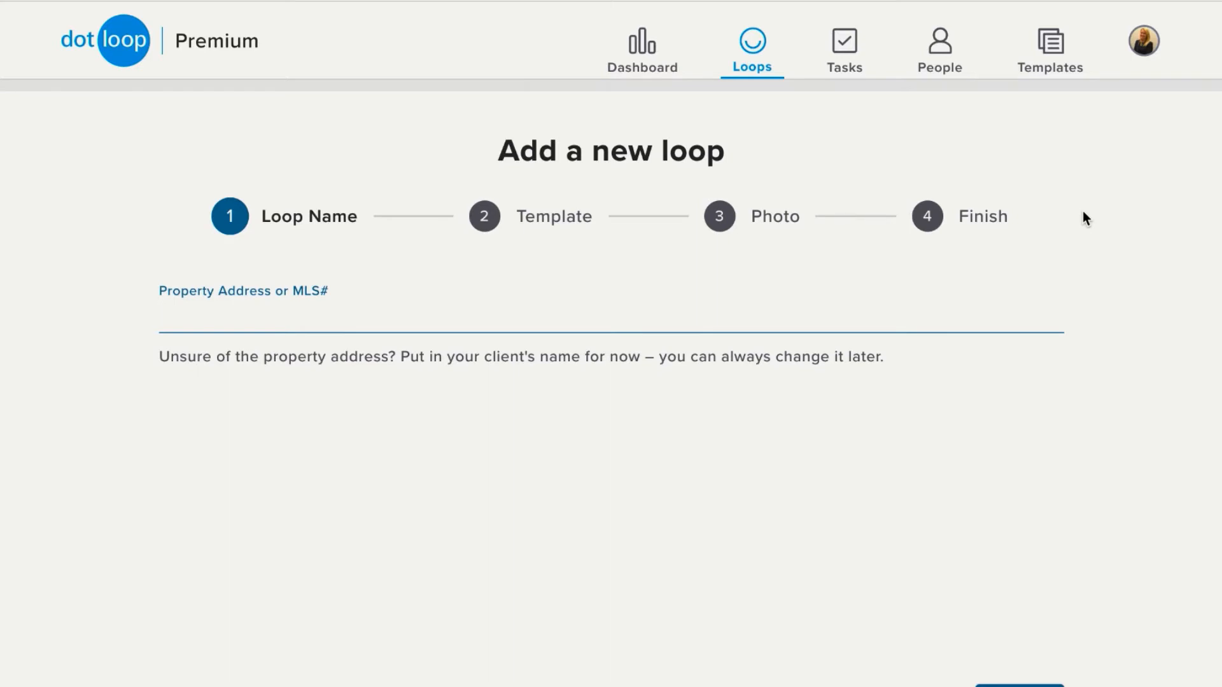
type("Bob and Betty Buy")
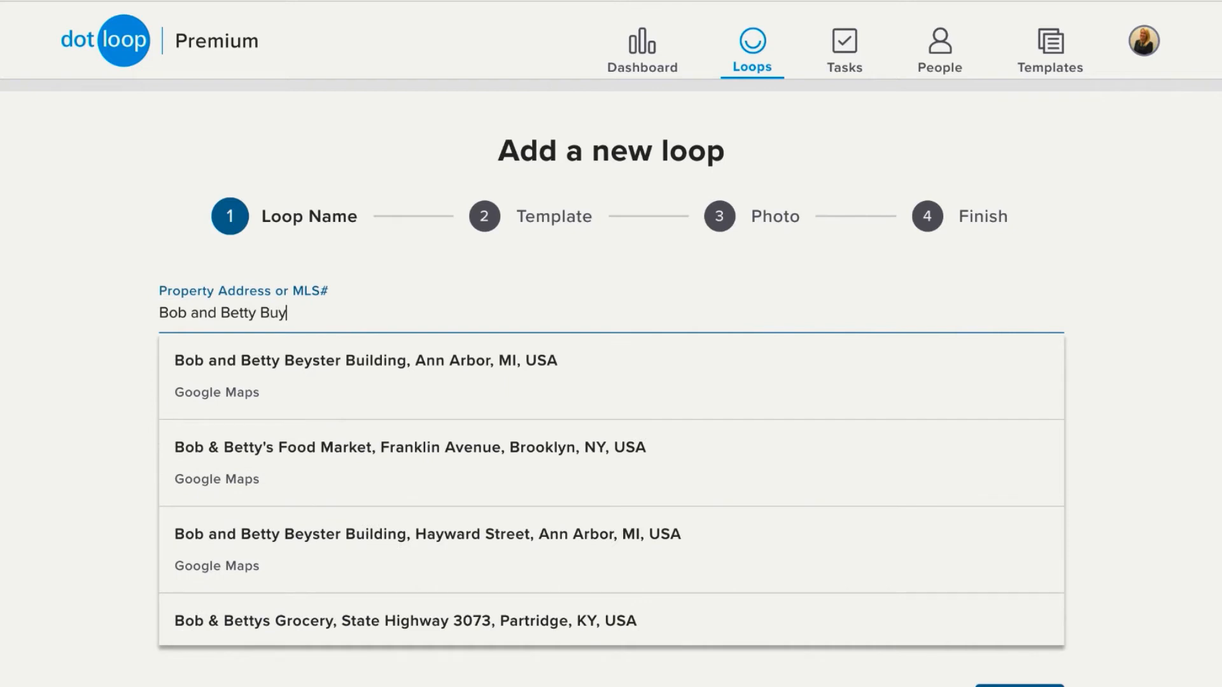
type("ers")
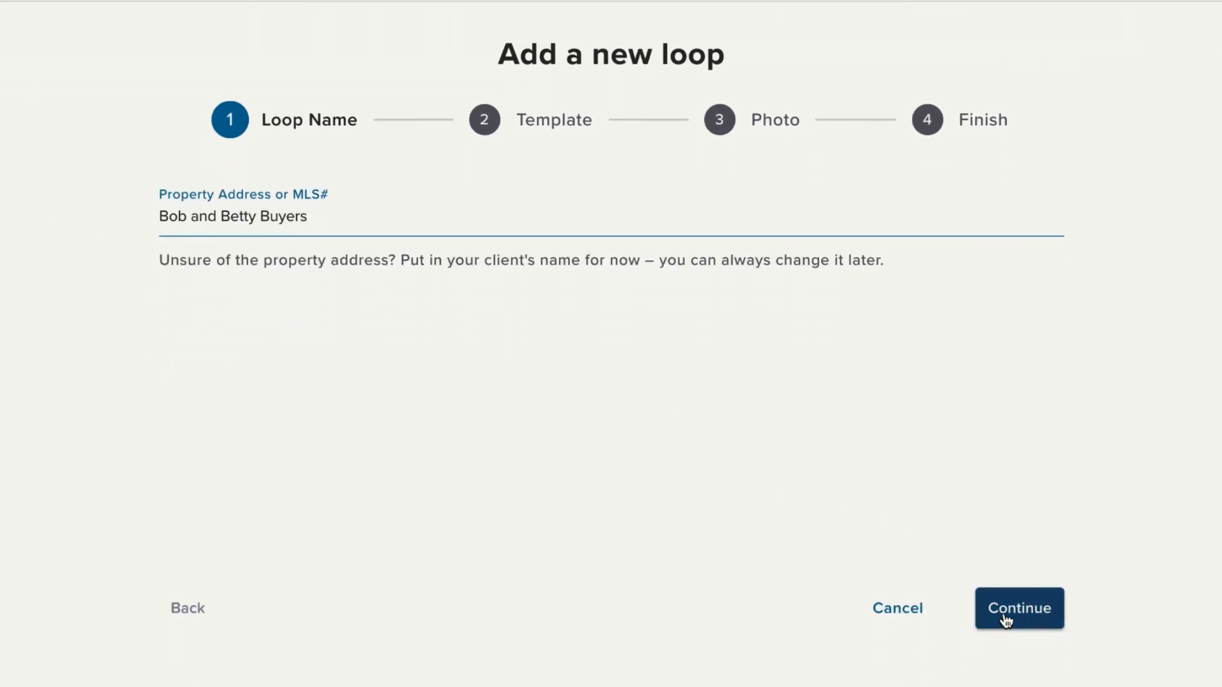
left_click(1017, 608)
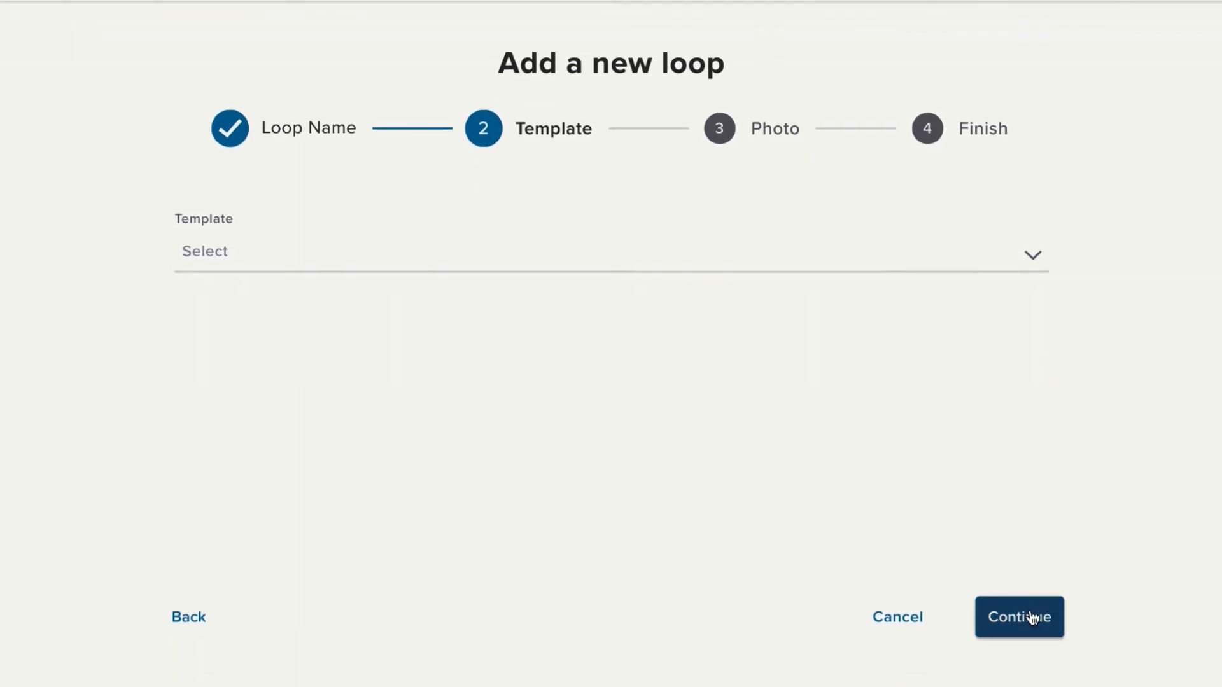
- Skip the template and photo steps to finish the loop, type None
left_click(1018, 617)
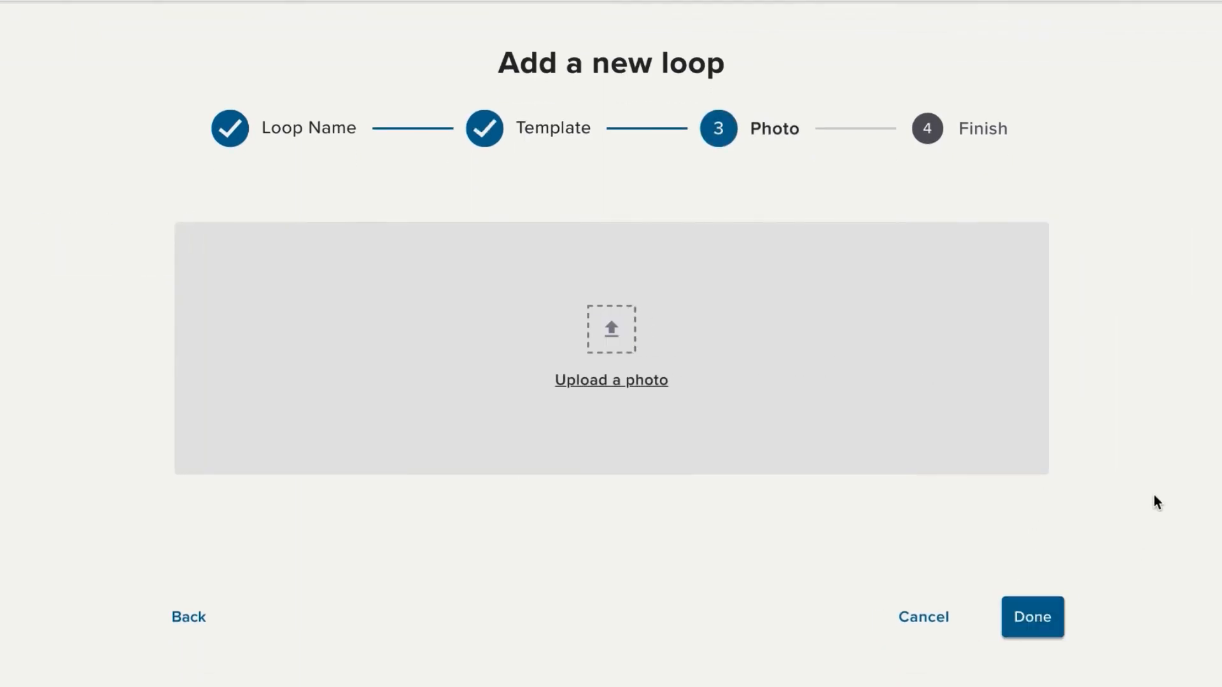
mouse_move(1168, 466)
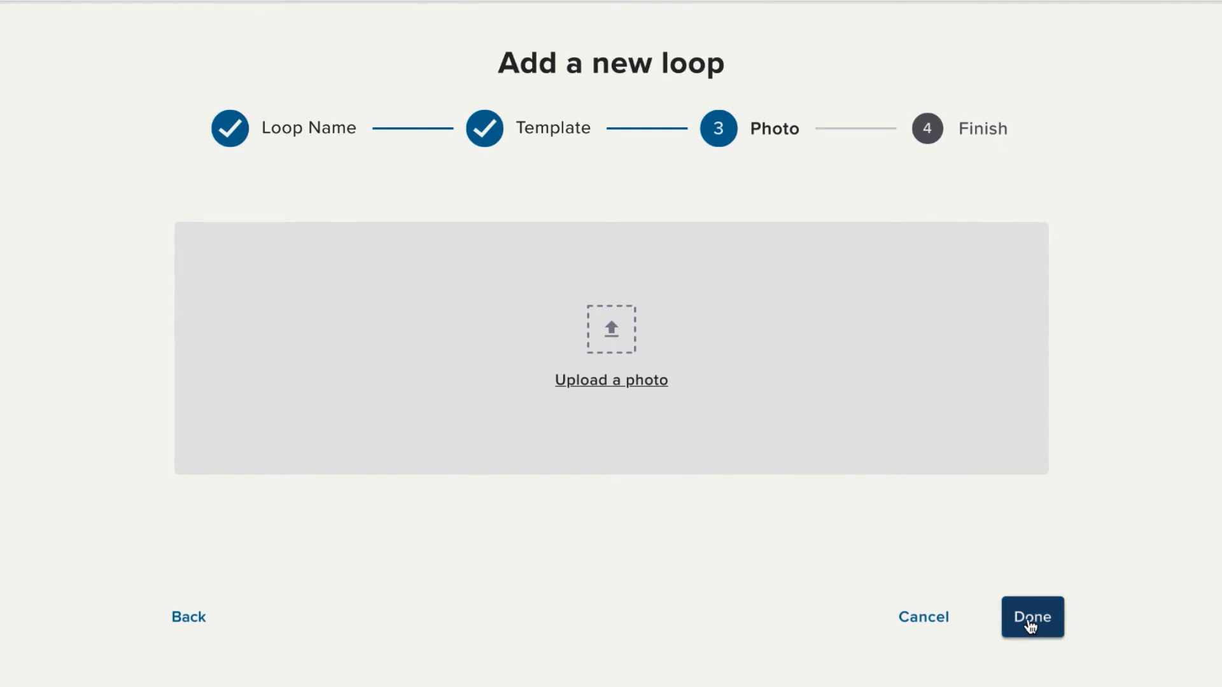
left_click(1031, 617)
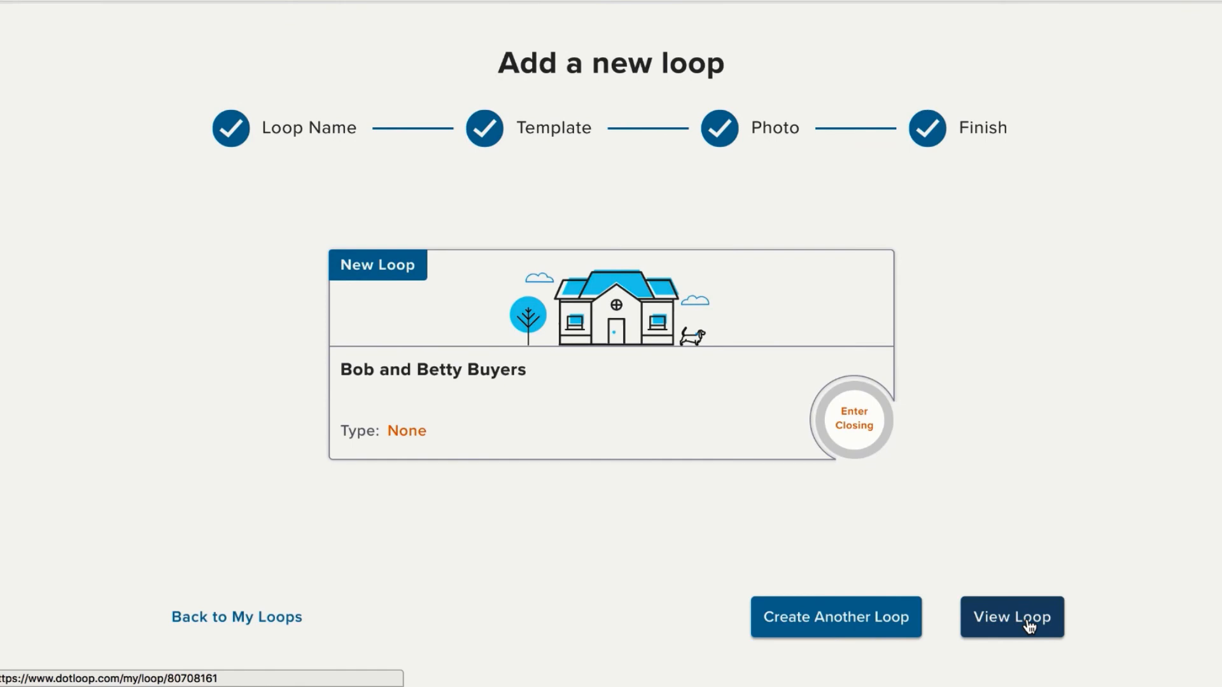
left_click(1011, 616)
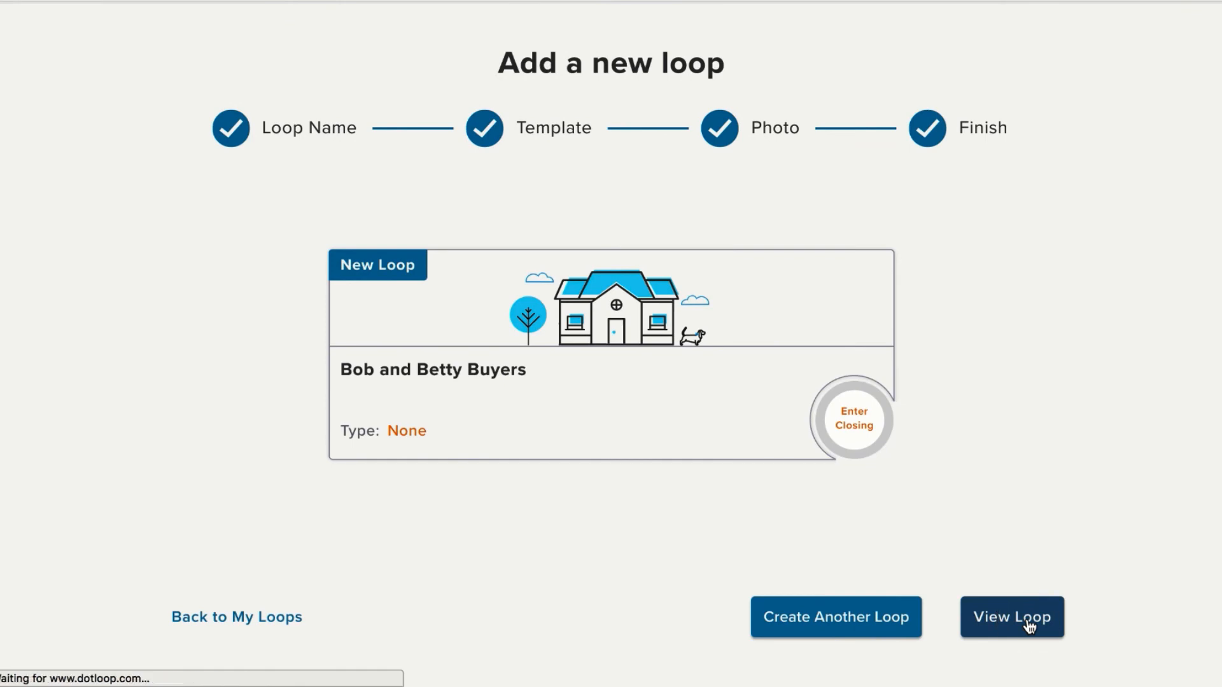
- View the Bob and Betty Buyers loop and scroll through Documents, People and Tasks
left_click(1010, 616)
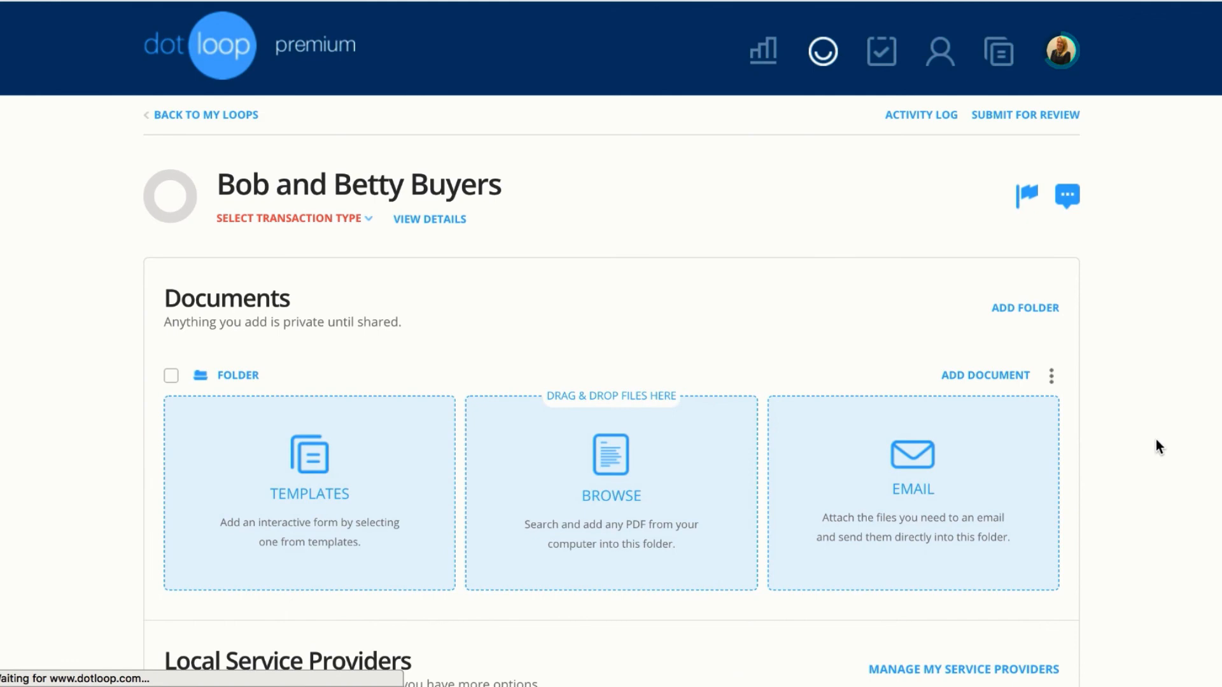
scroll("down", 3)
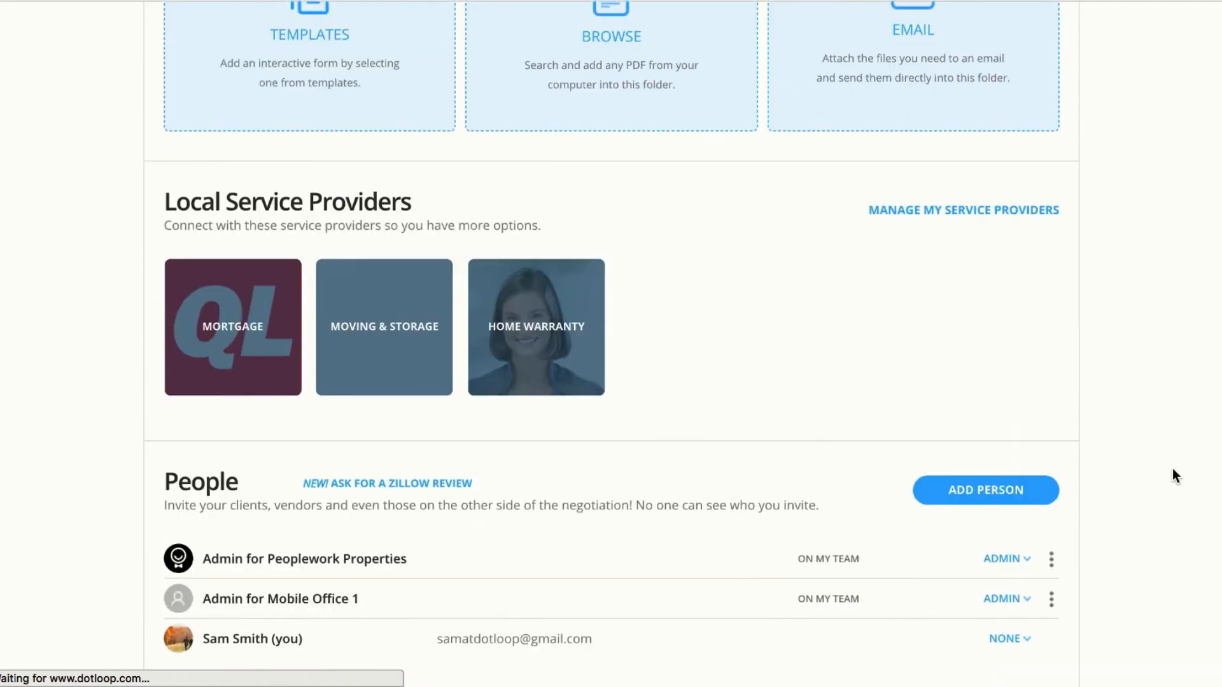
scroll("down", 3)
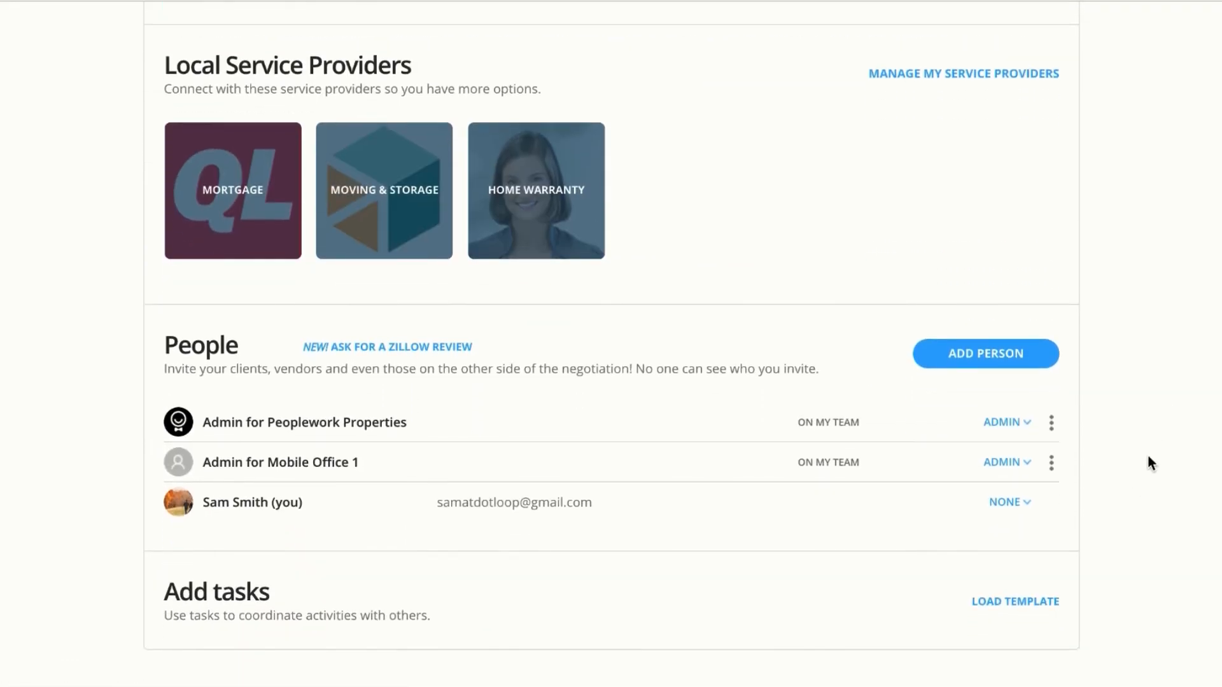
scroll("down", 3)
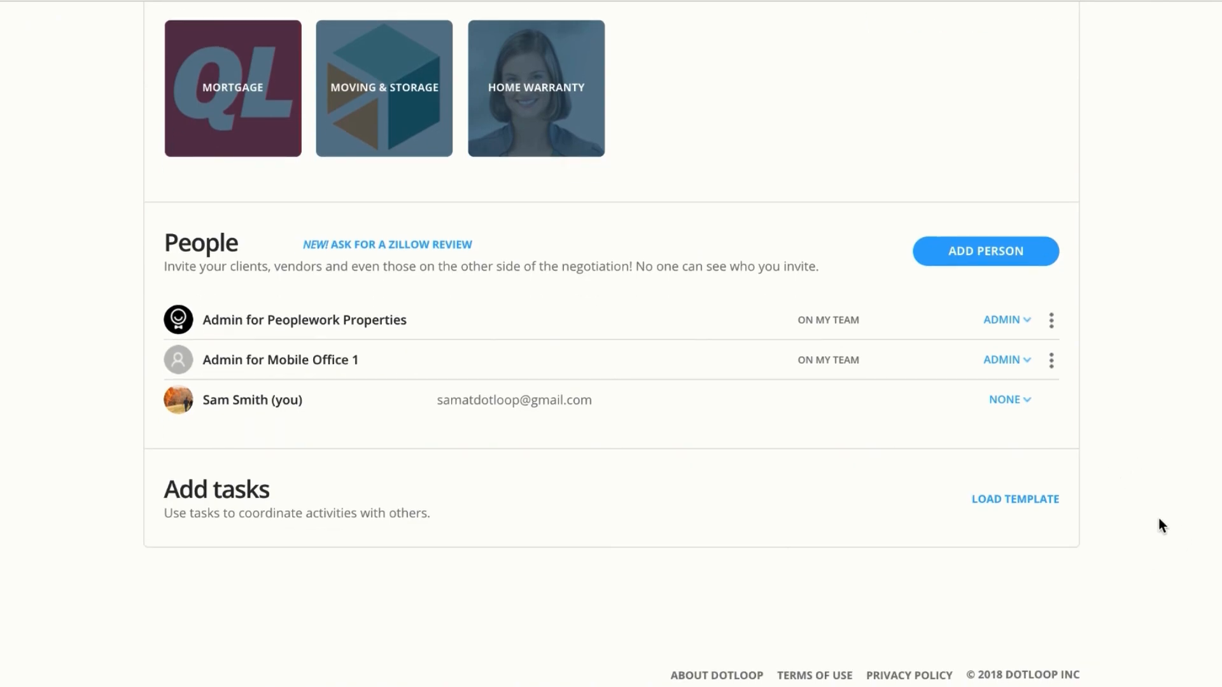